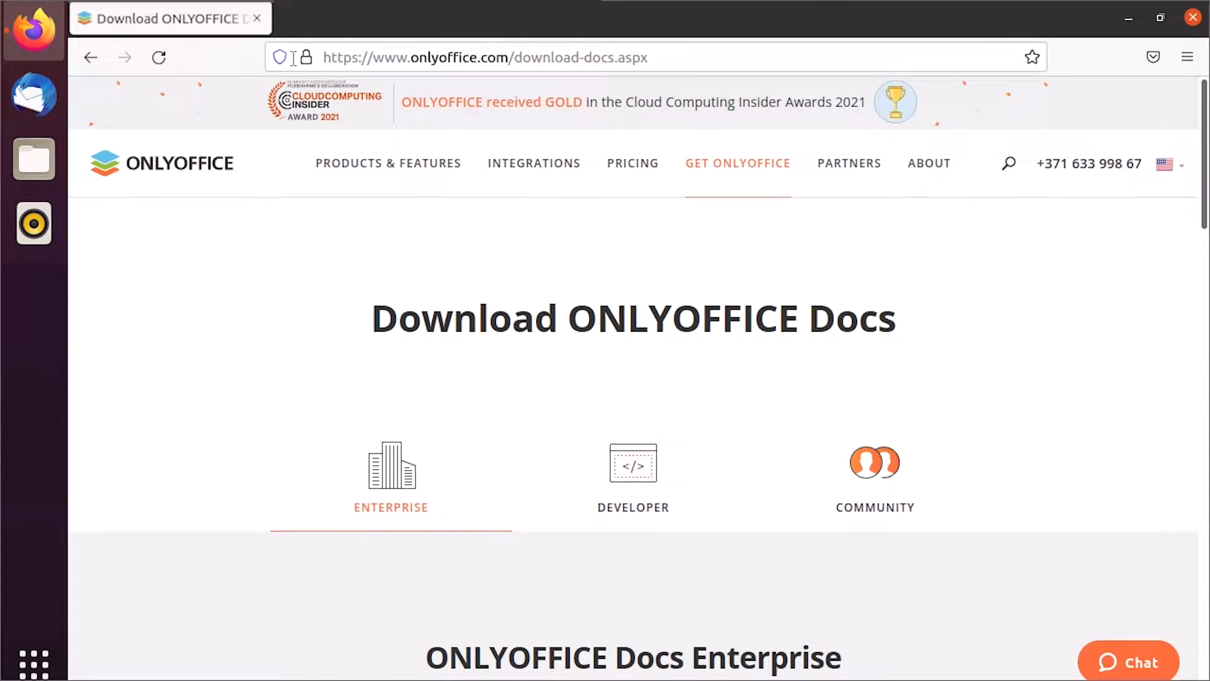
Step: Scroll down the ONLYOFFICE Docs download page before returning to the Jira dashboard
scroll(down, 3)
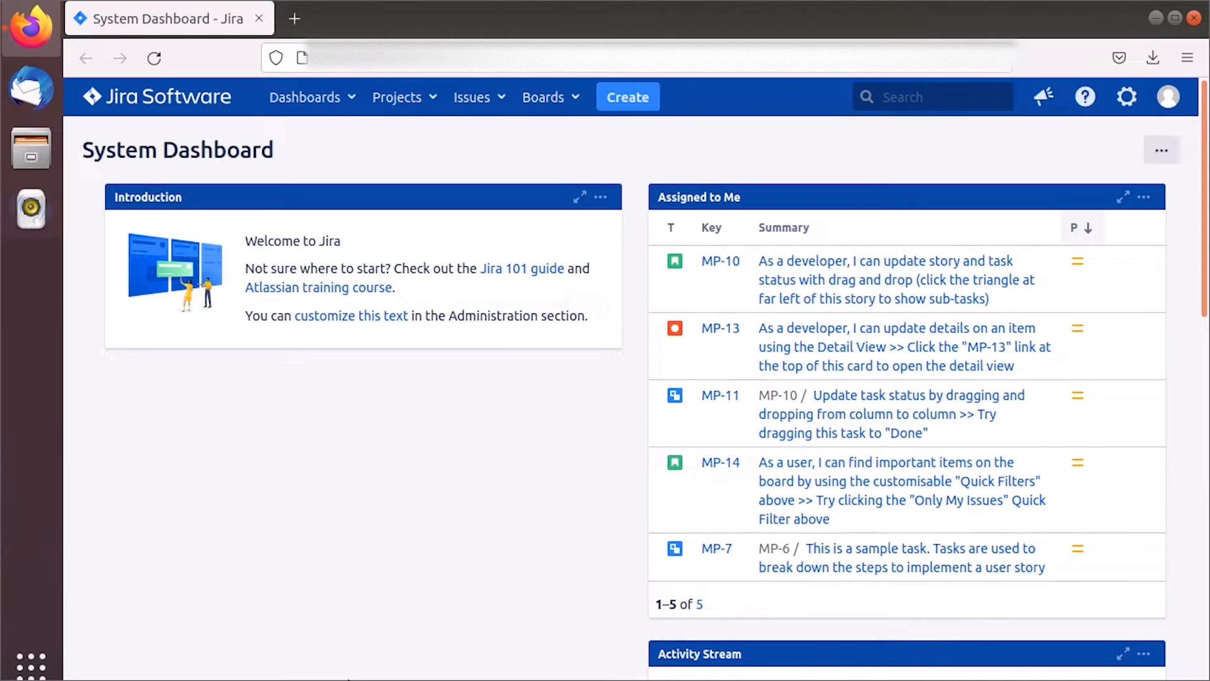
Step: Search the Atlassian Marketplace in Manage apps for 'Onlyoffice'
click(1126, 96)
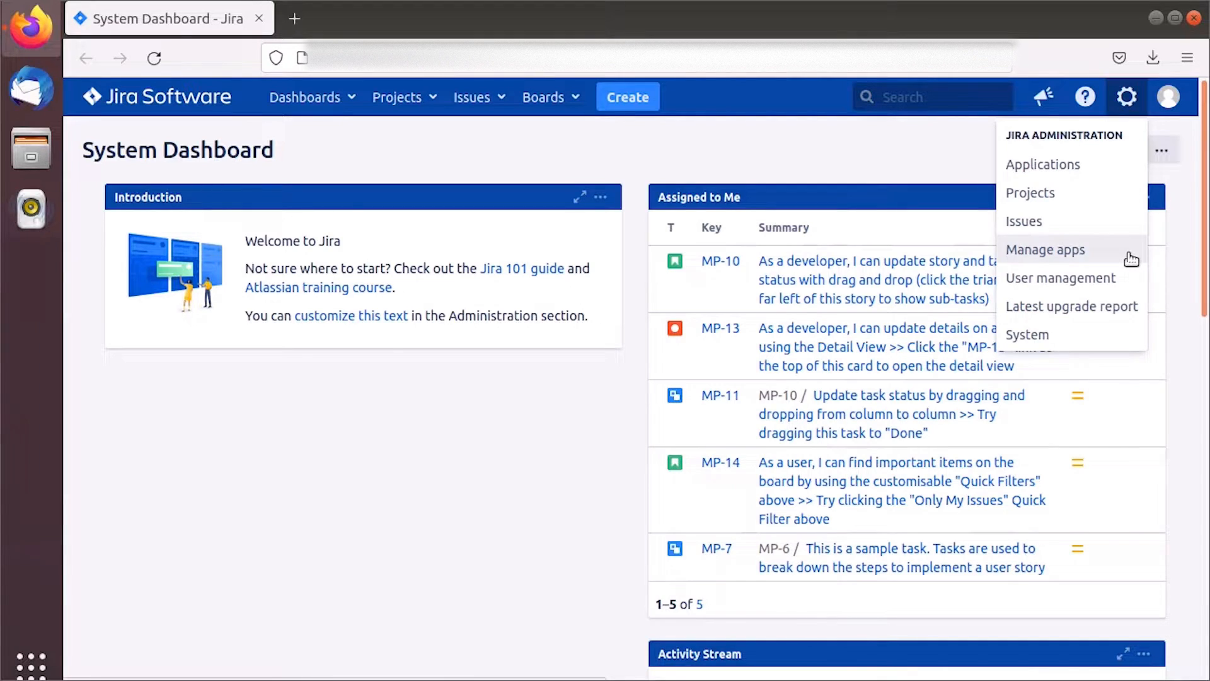
click(1044, 250)
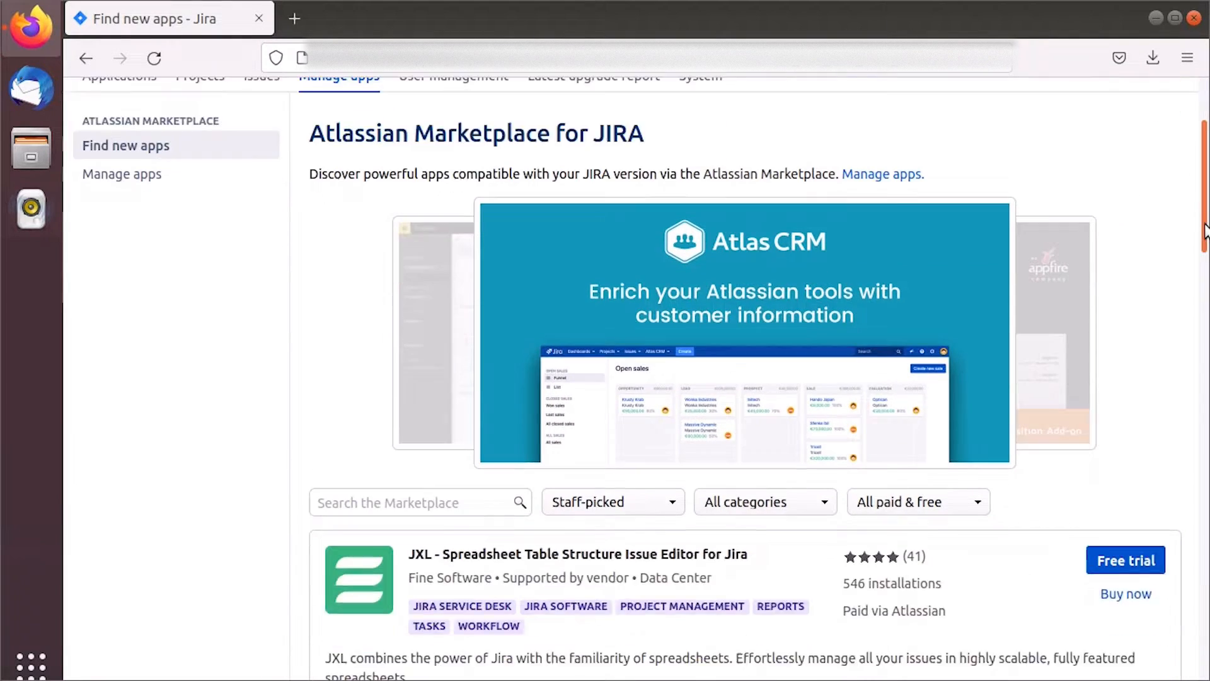
text(Only)
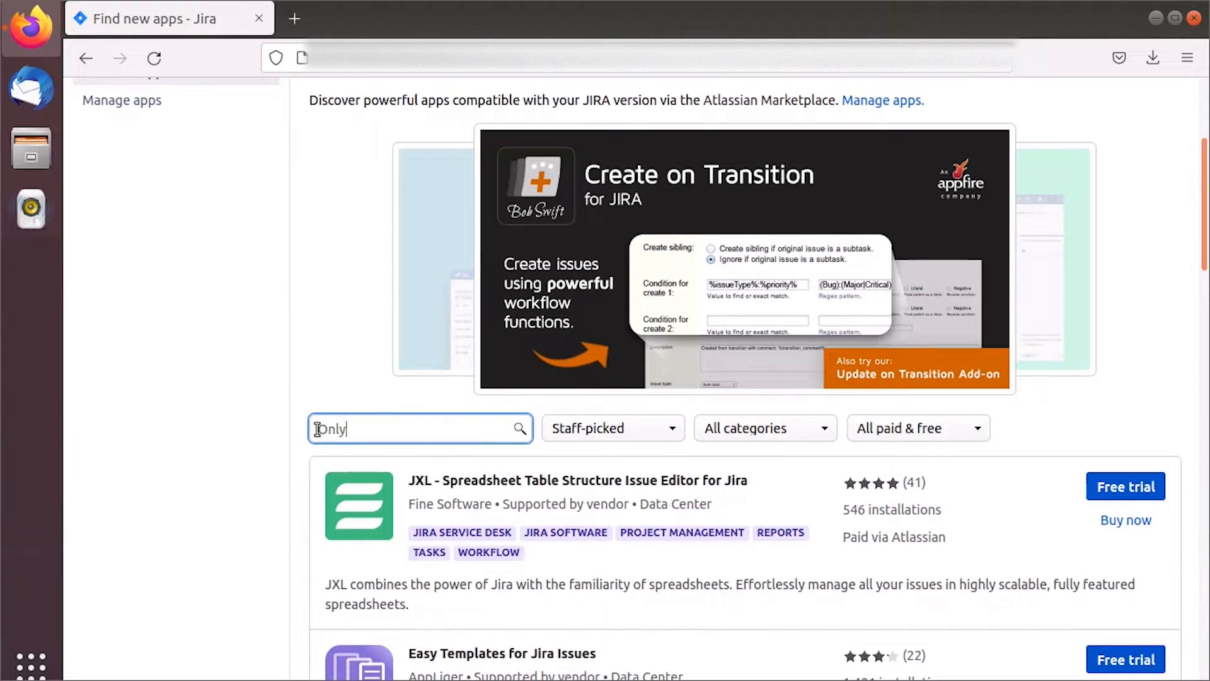
text(office)
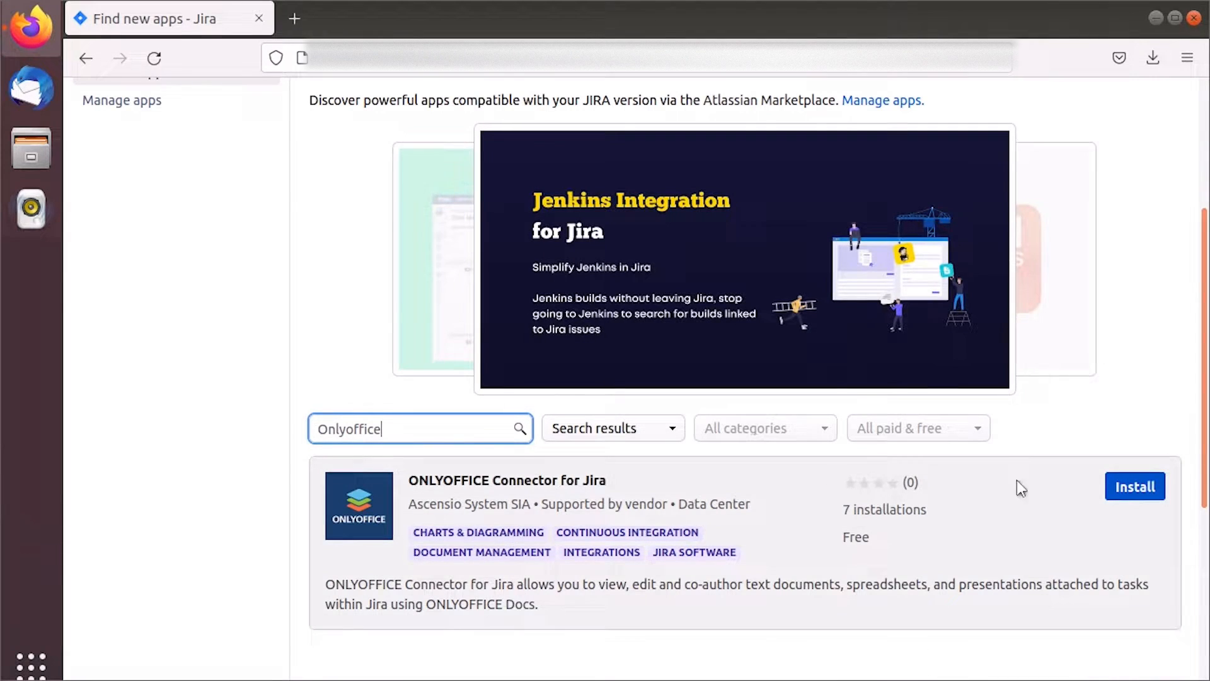
Step: Install the ONLYOFFICE Connector for Jira, accepting the terms, and close the confirmation
click(1134, 486)
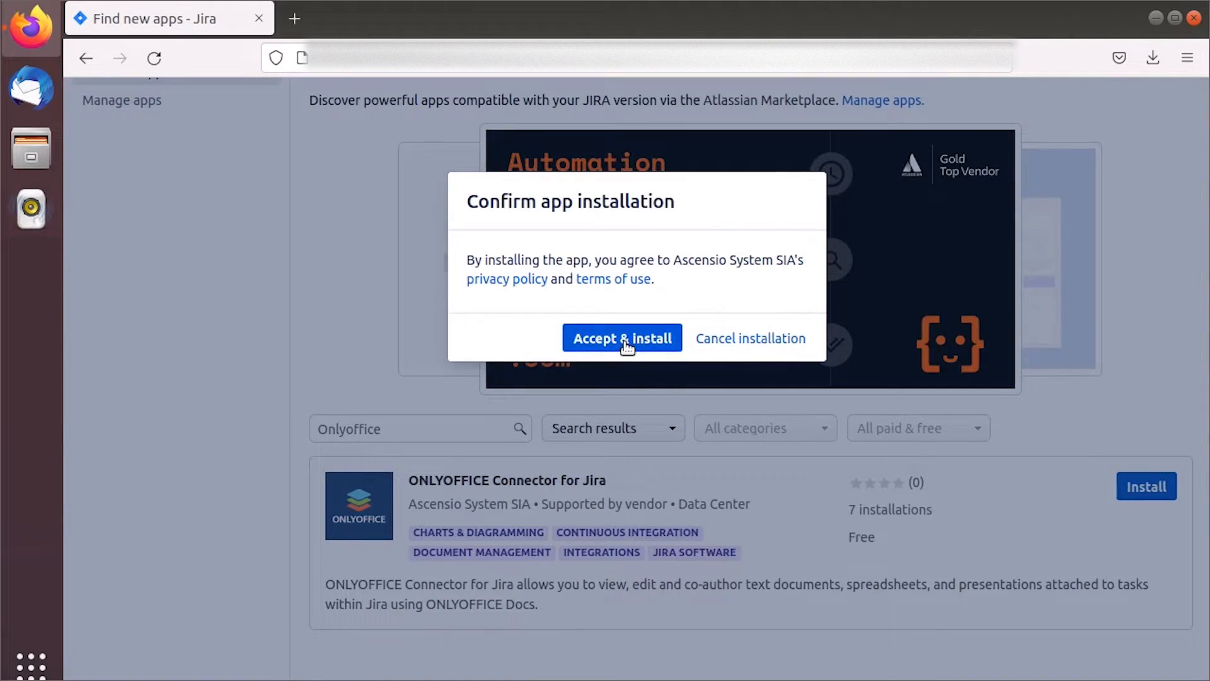
click(622, 337)
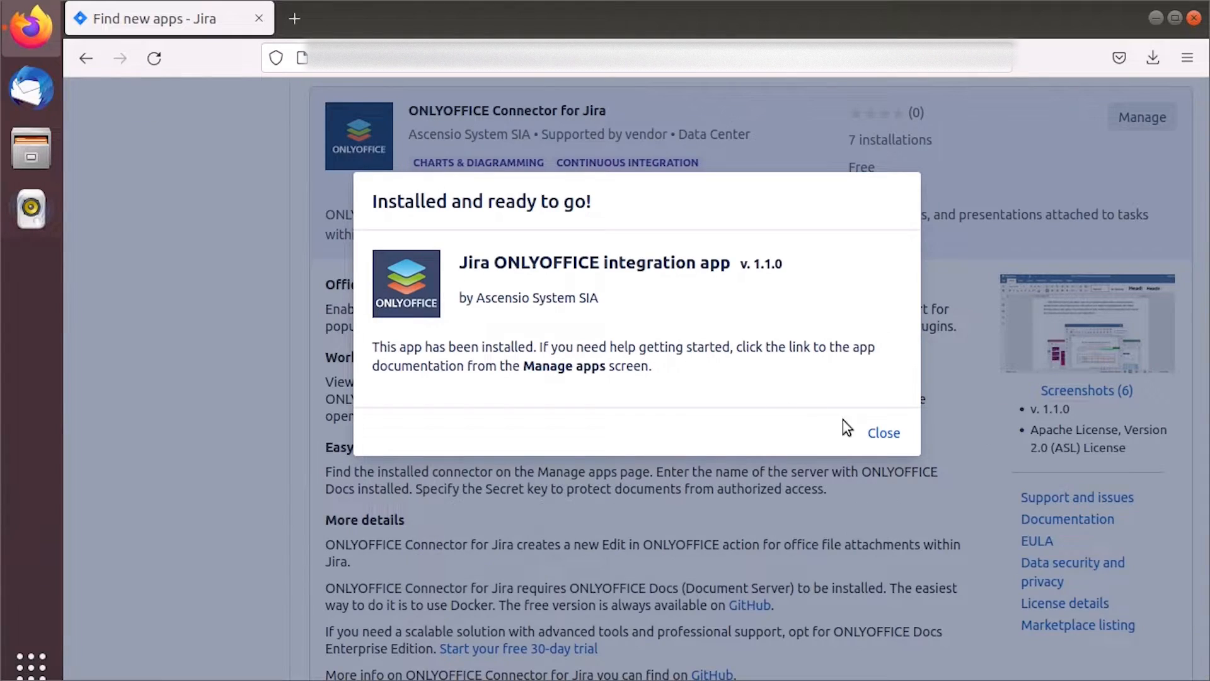
click(883, 432)
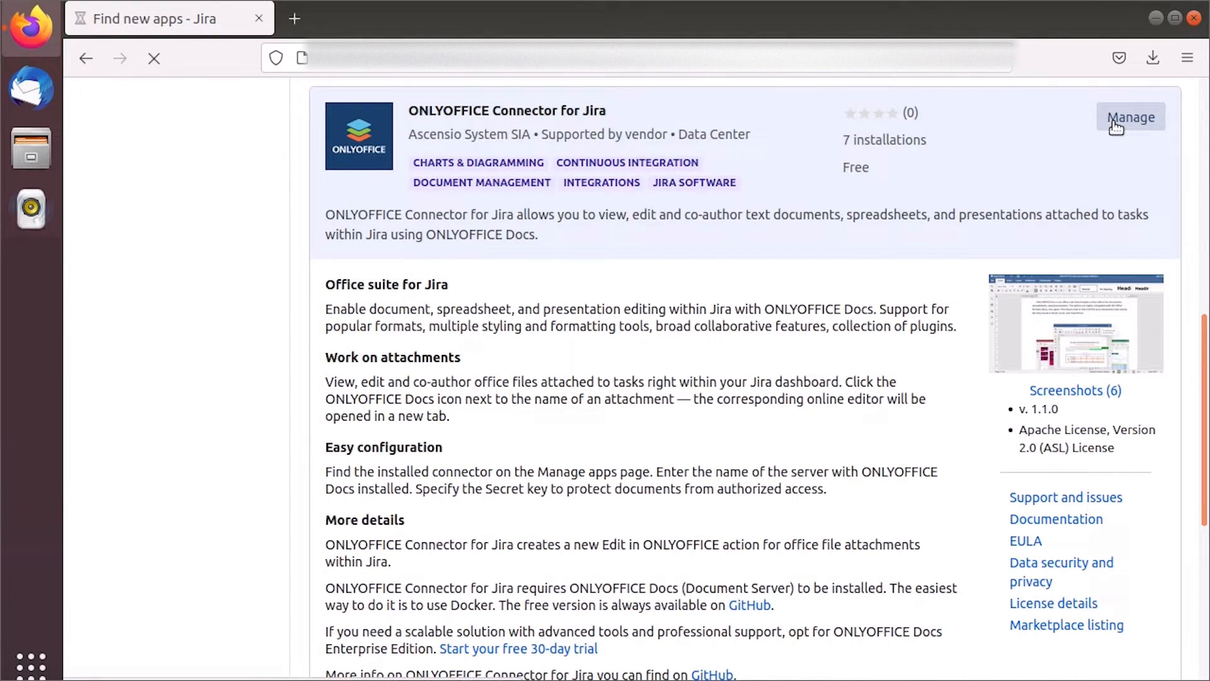
click(1130, 117)
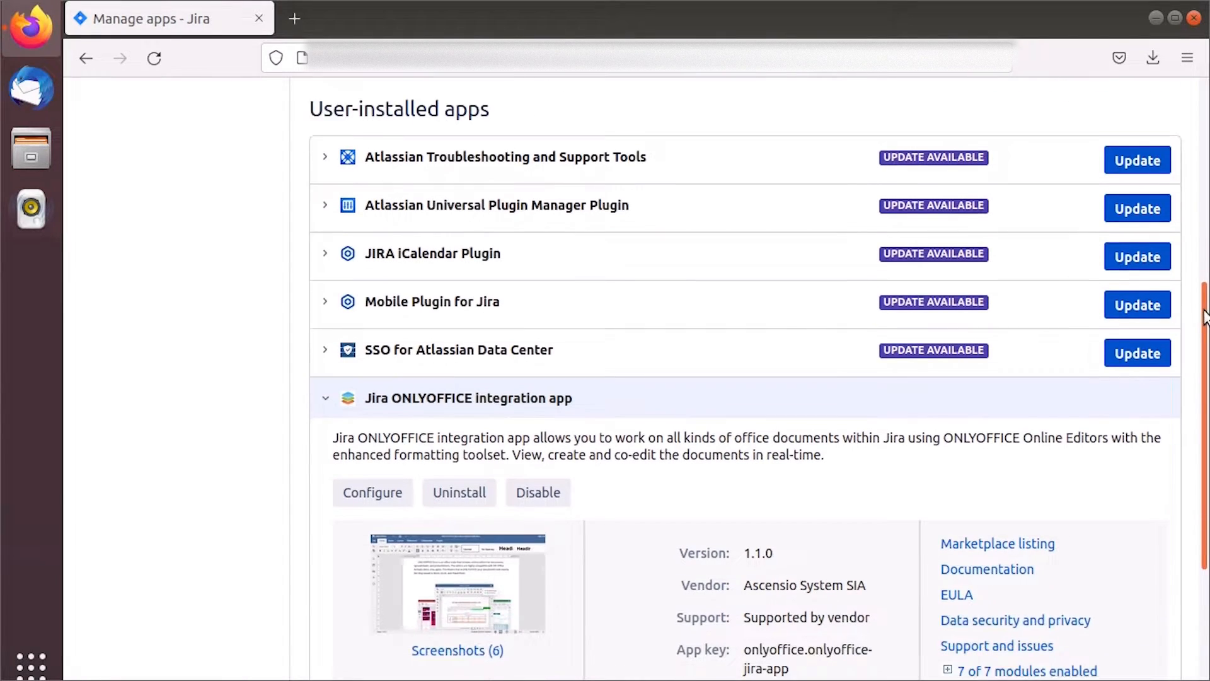
click(372, 492)
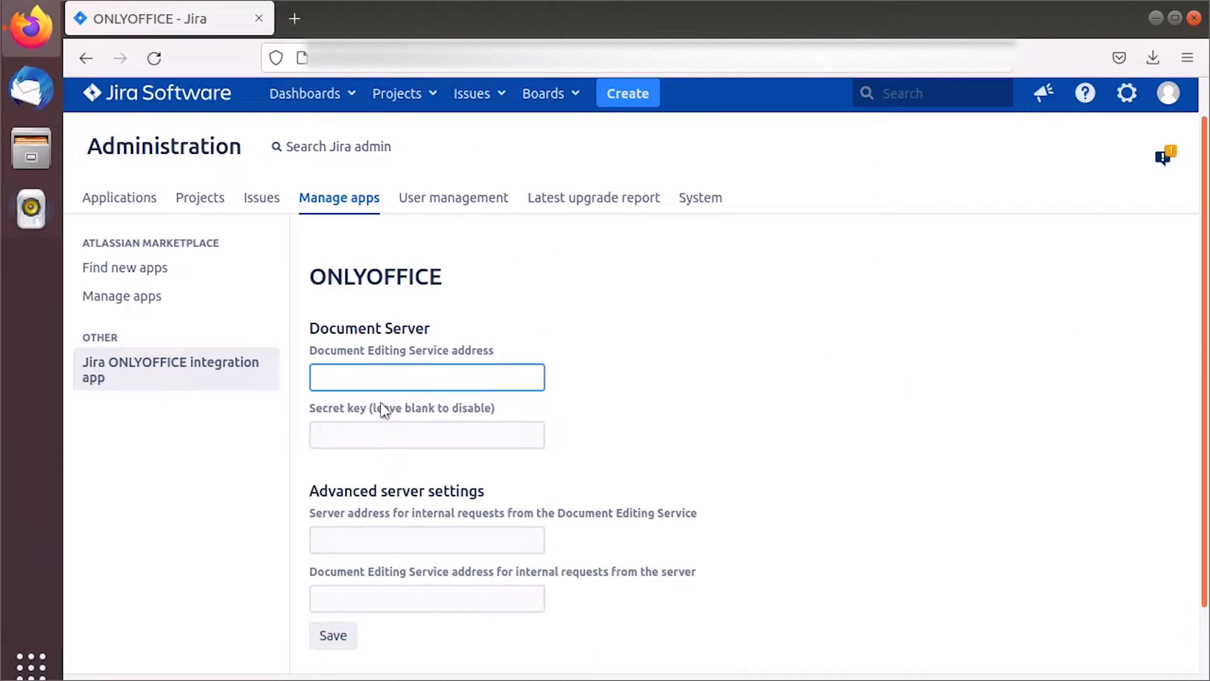
text(https://document.server)
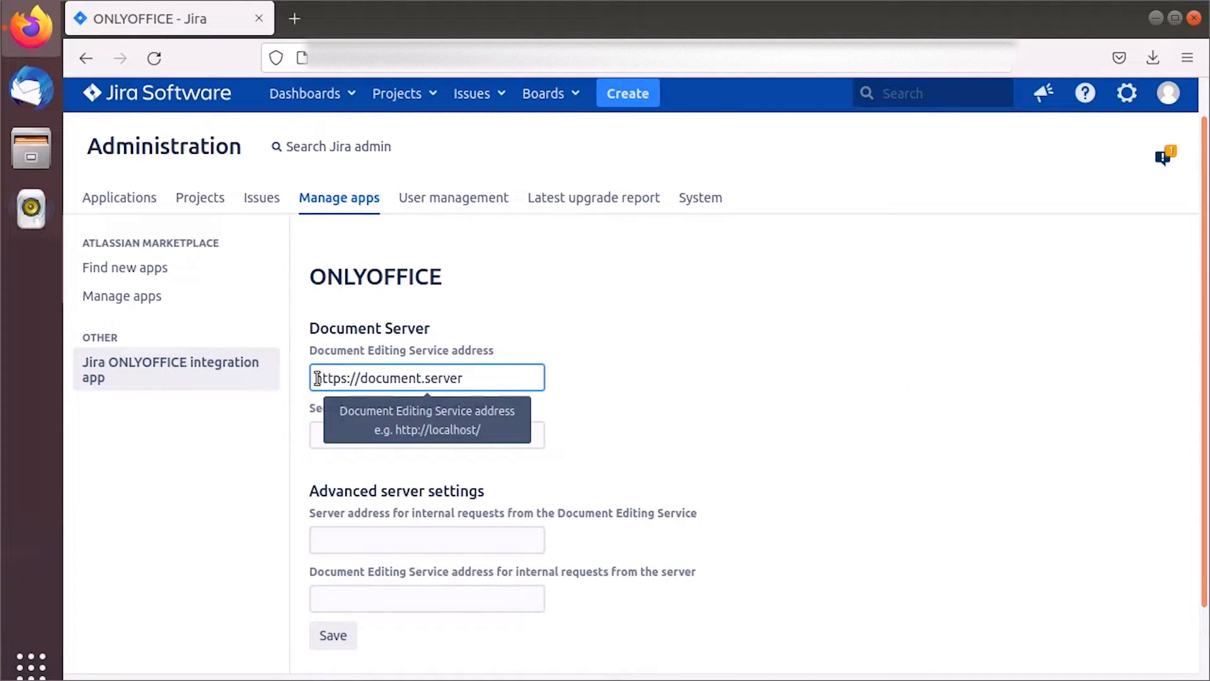
click(426, 434)
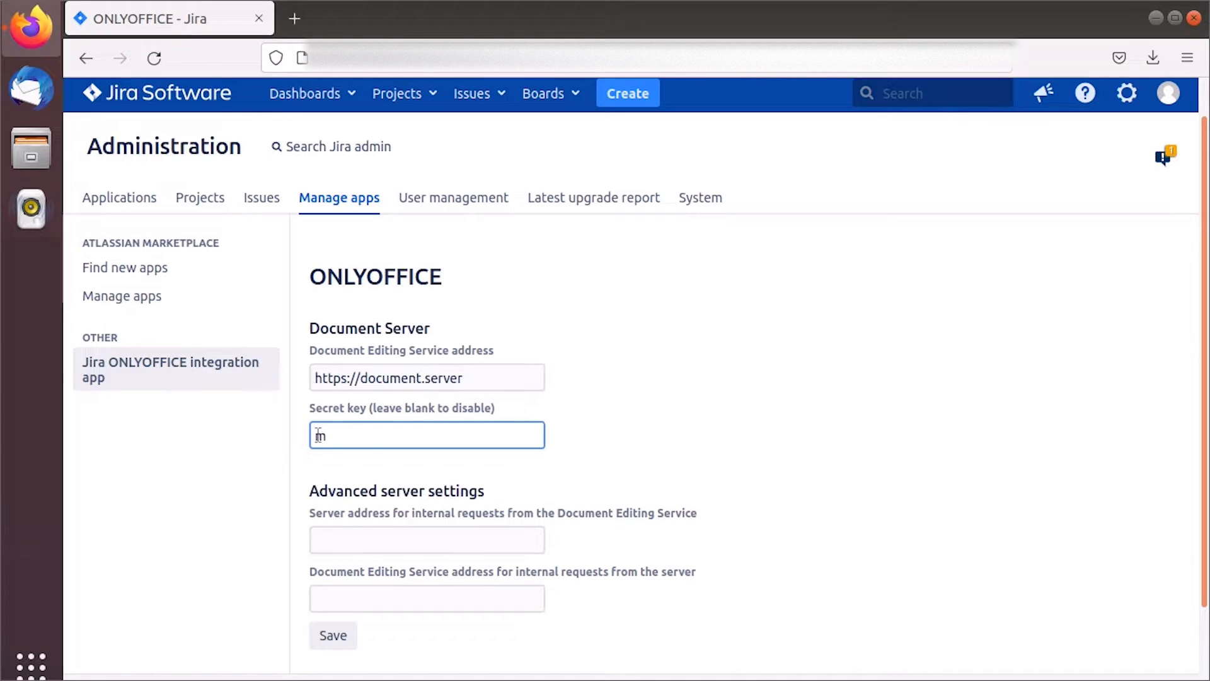
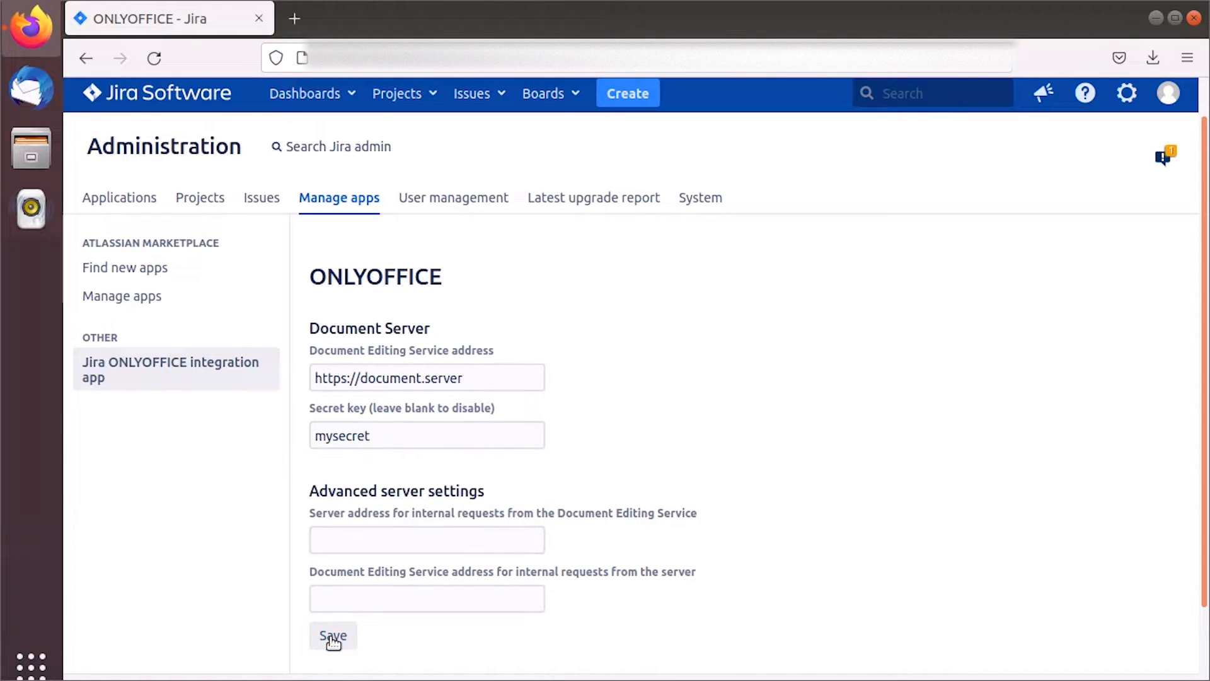
click(396, 93)
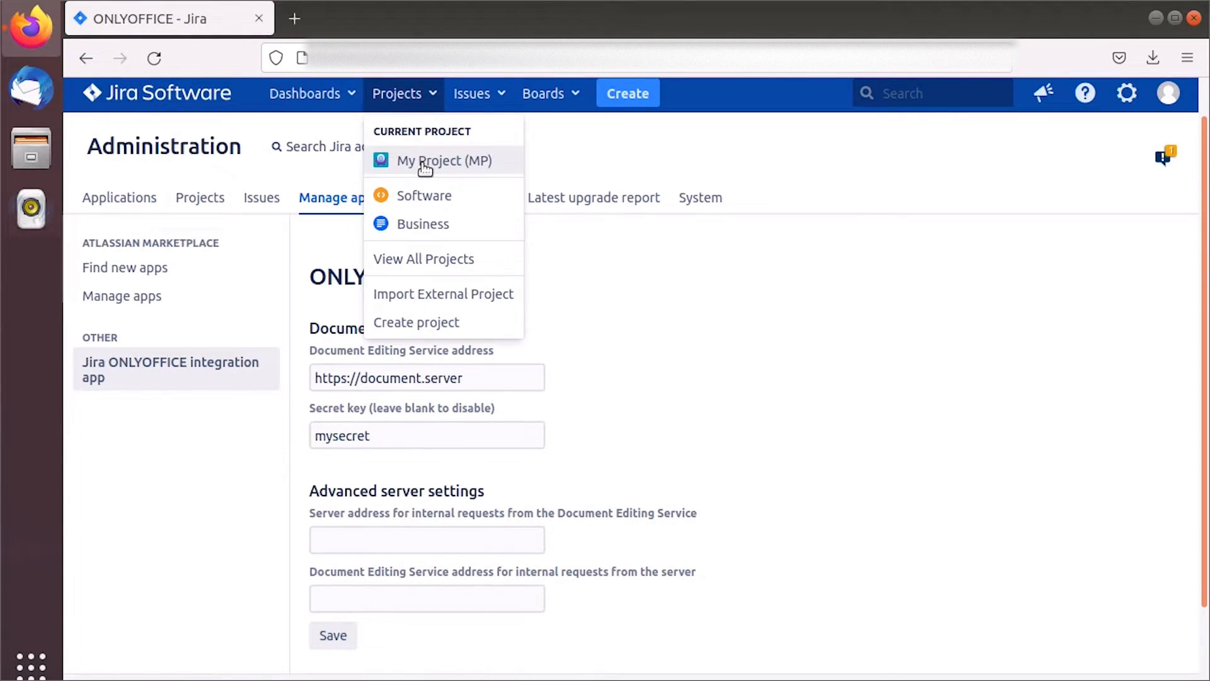
Step: Open Sprints.docx from issue MP-9's attachments in My Project in the ONLYOFFICE editor
click(443, 161)
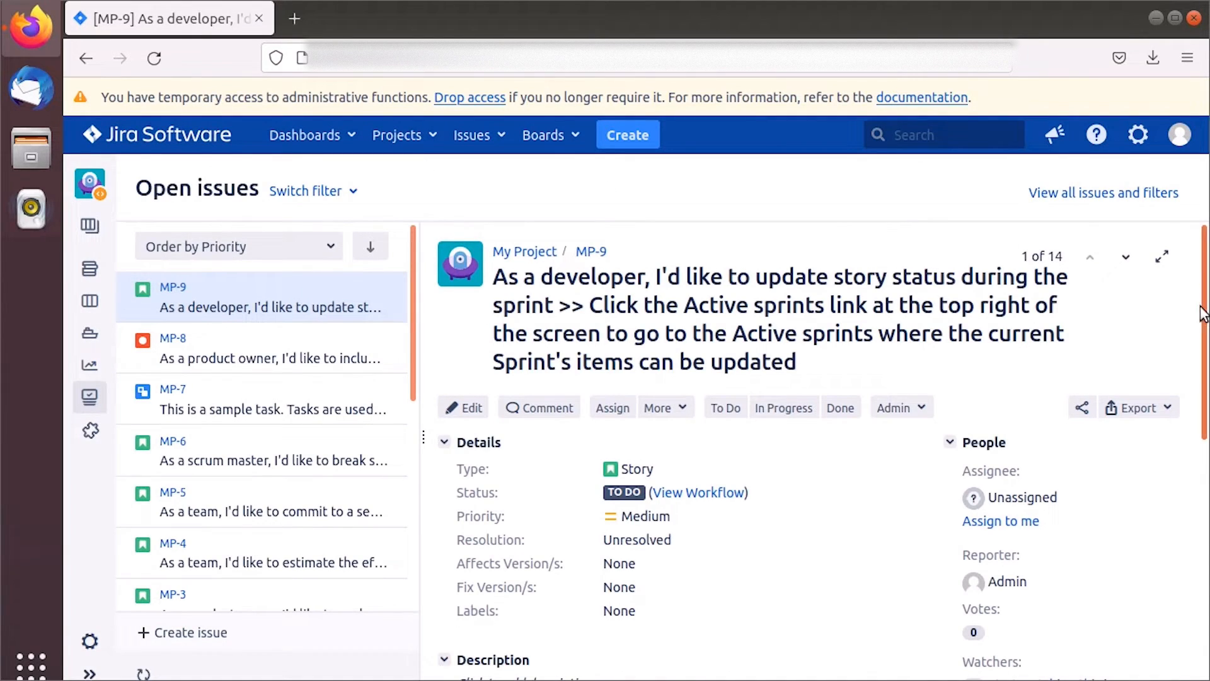
scroll(down, 3)
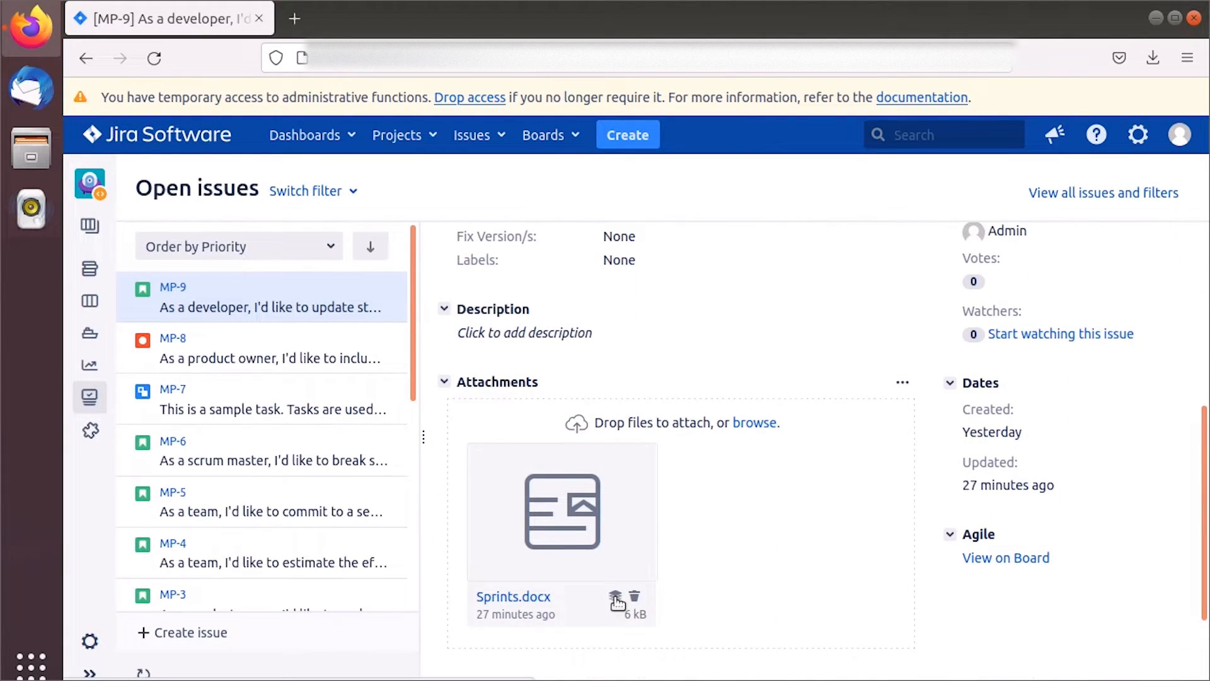
click(512, 596)
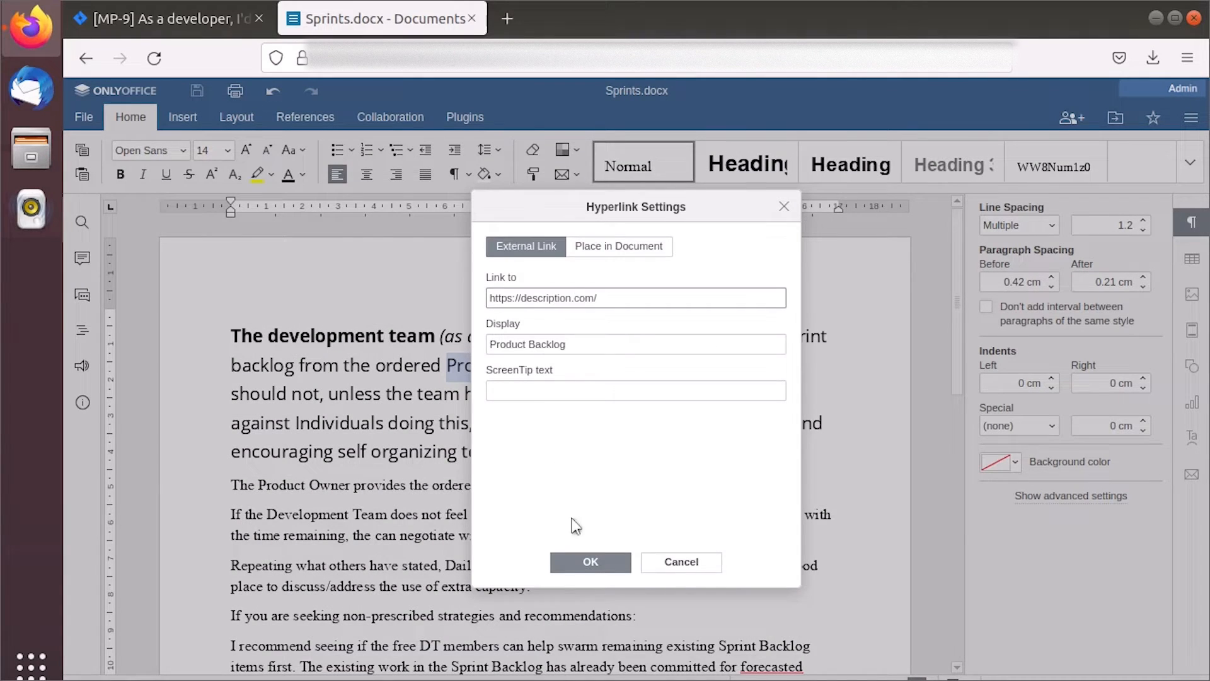
click(590, 561)
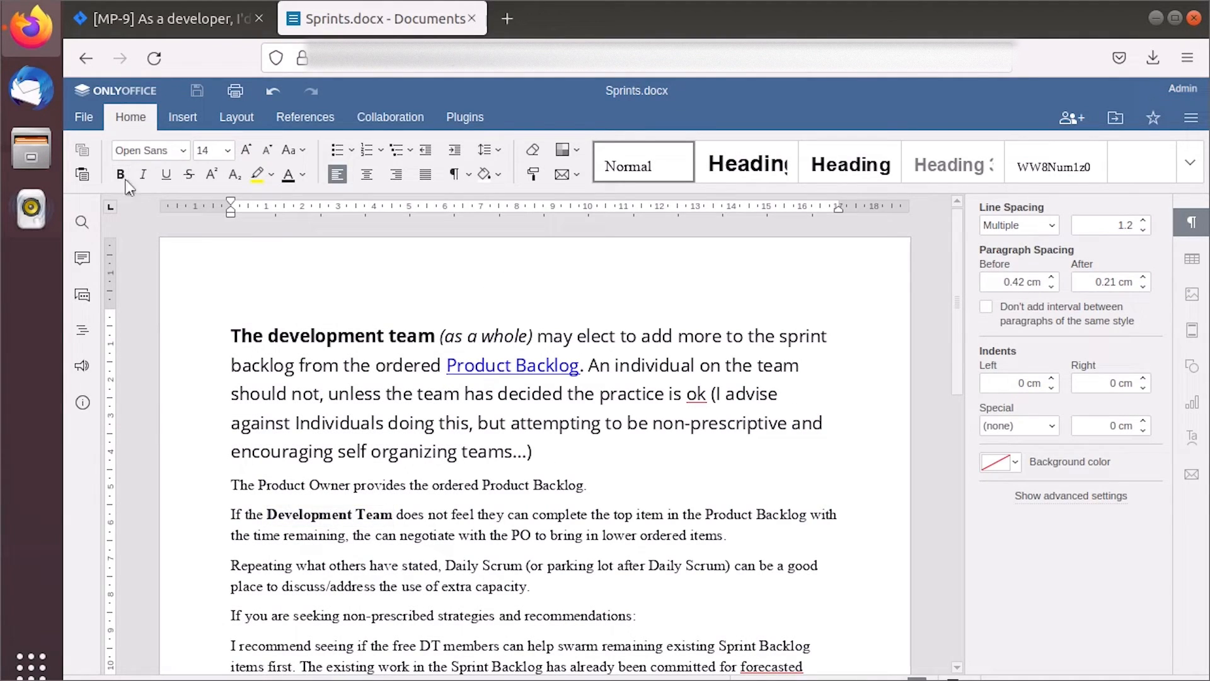